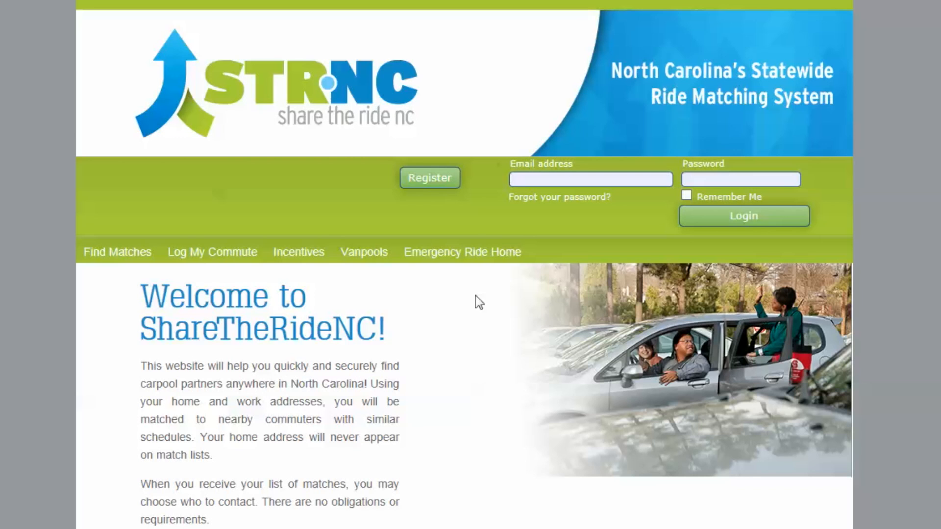
mouse_move(429, 178)
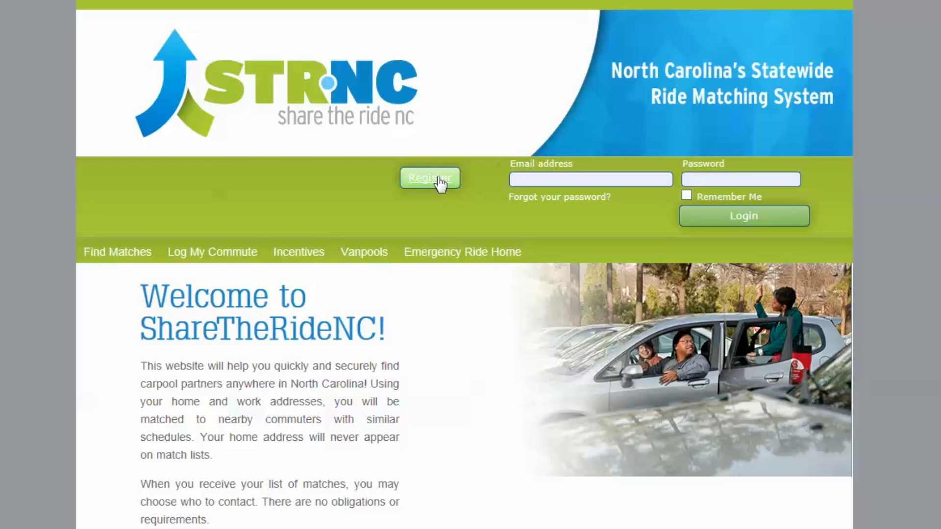
- Register a new account with work email and password, accepting the Terms & Conditions
click(429, 178)
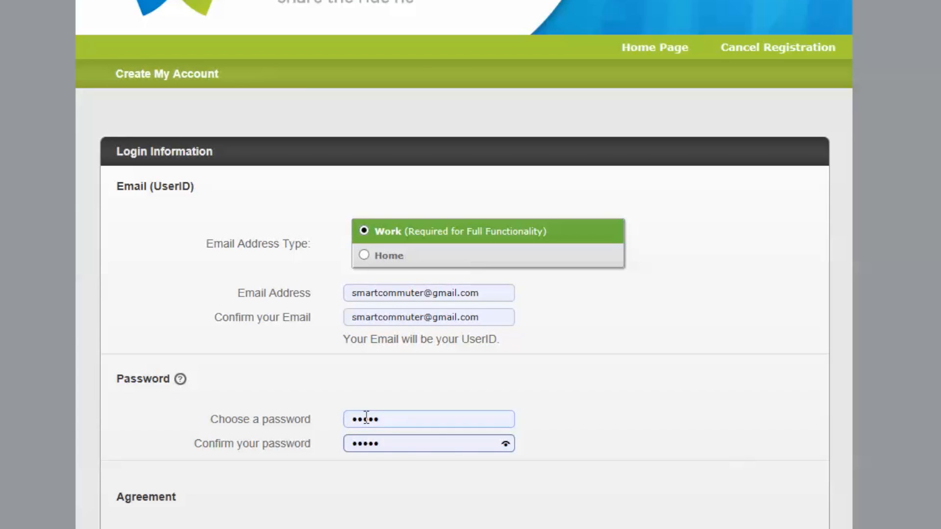
scroll(down, 3)
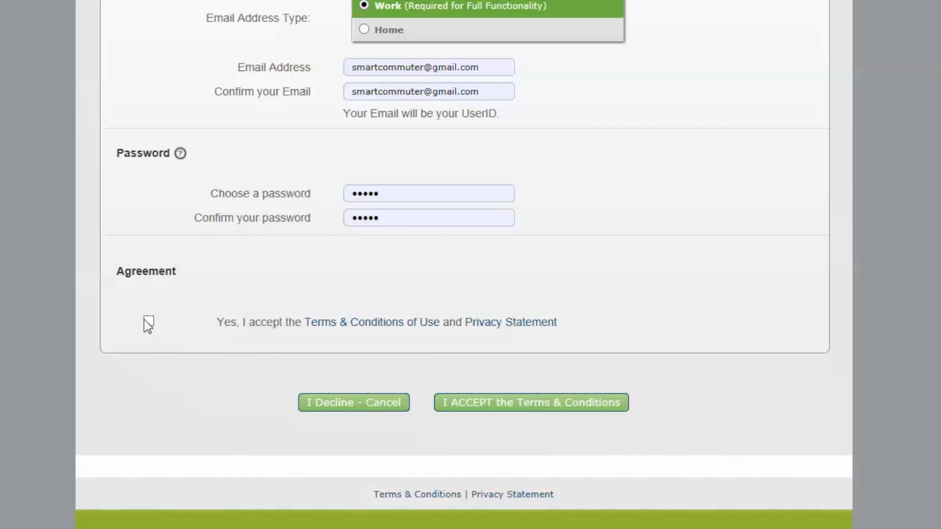
click(148, 320)
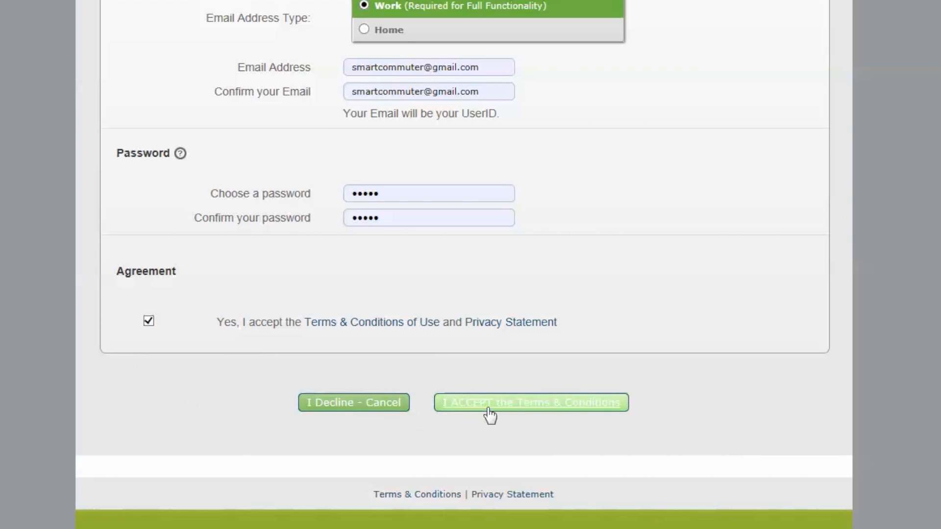
click(530, 402)
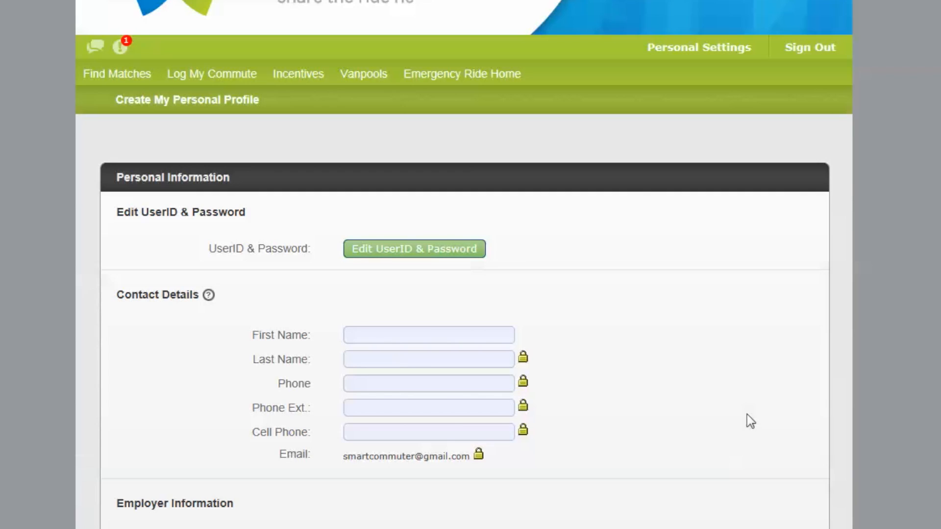
click(428, 335)
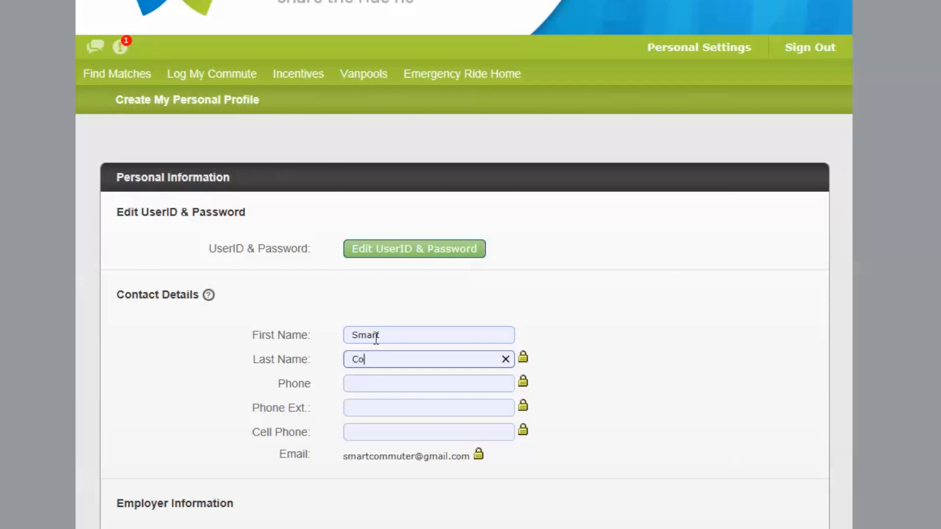
text(mmuter)
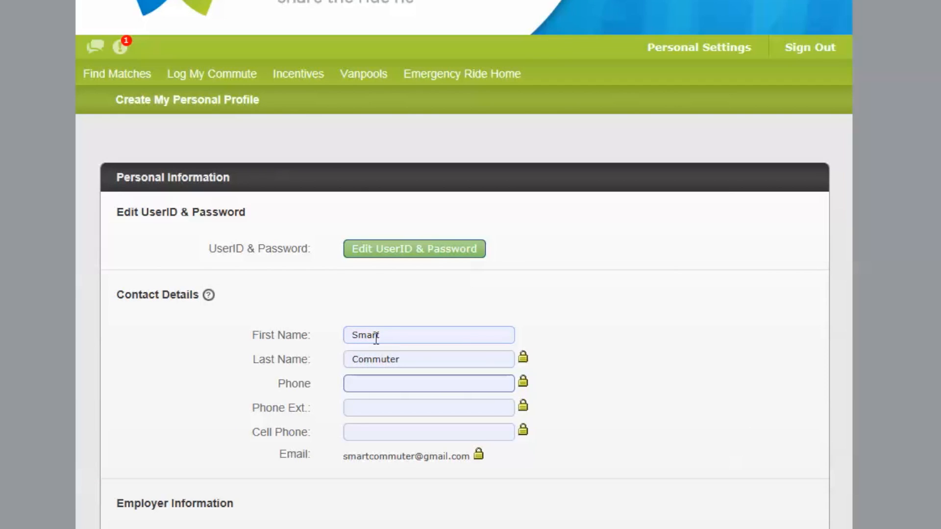
text(919-123)
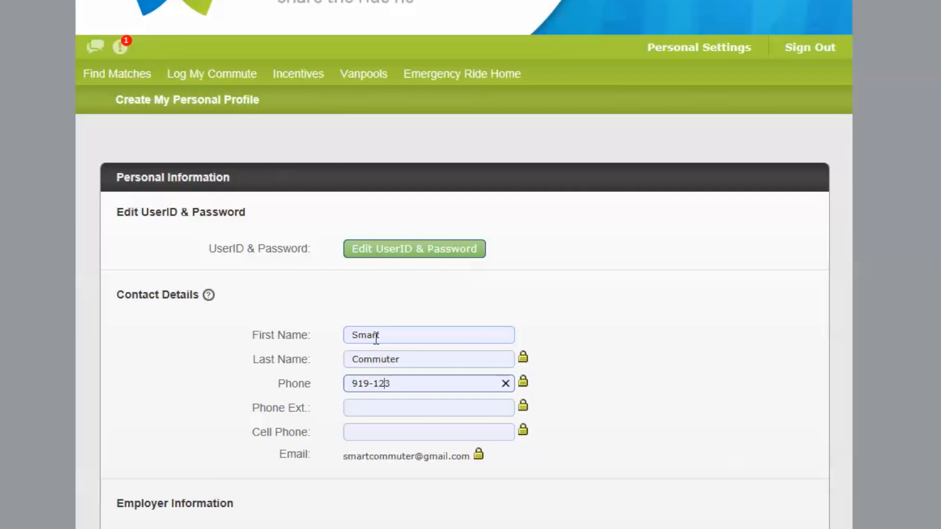
text(3-4567)
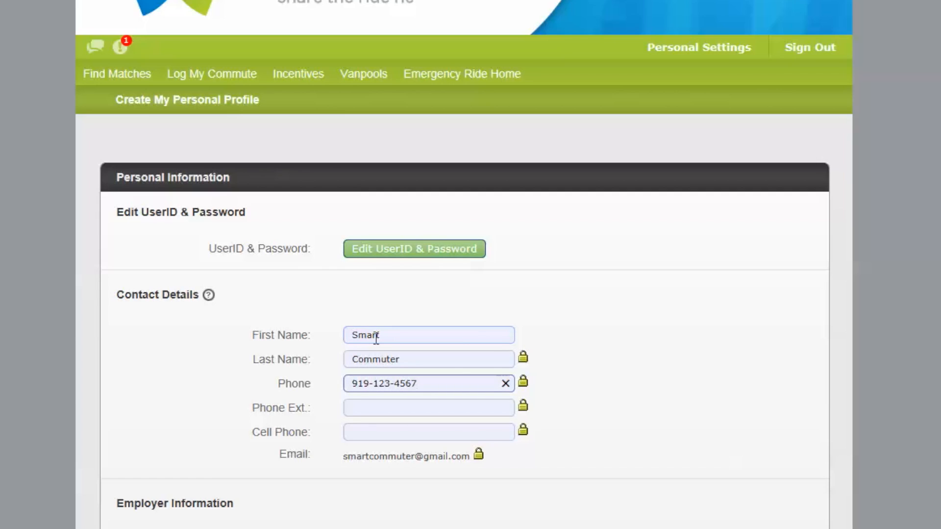
click(428, 431)
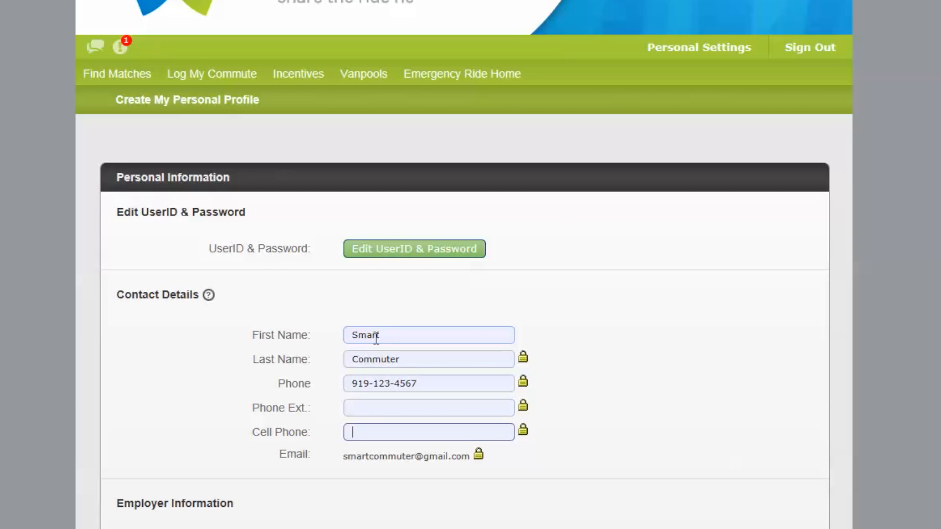
scroll(down, 3)
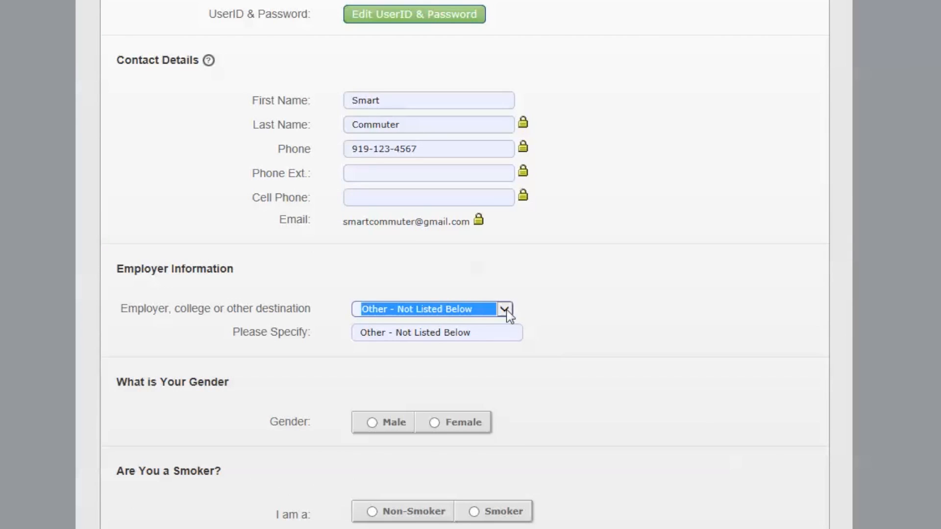
- Set employer to Triangle Transit, gender Male and non-smoker, then save the profile
click(436, 332)
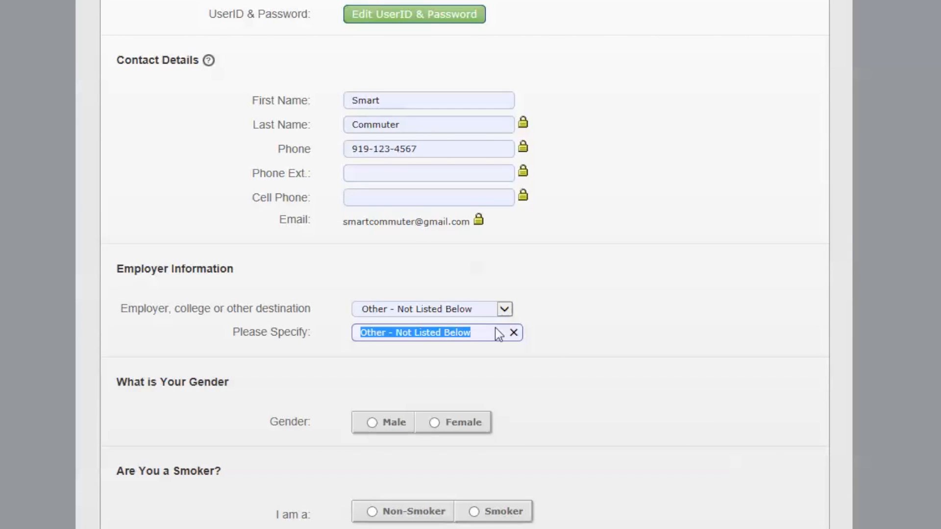
text(Tri)
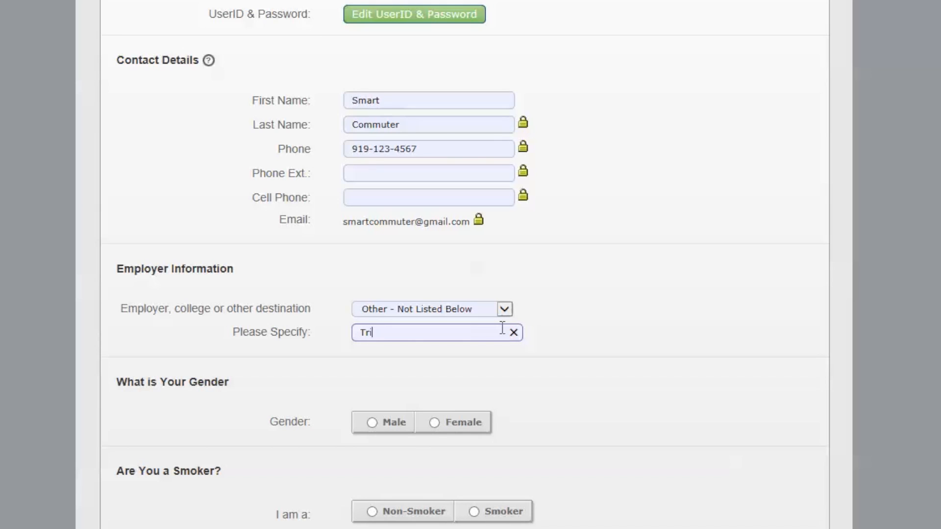
text(angle Transit)
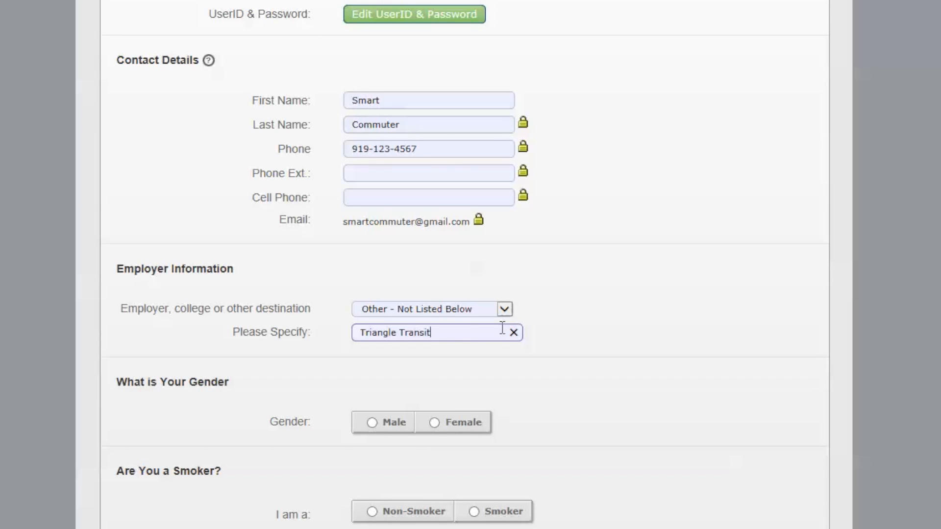
click(383, 421)
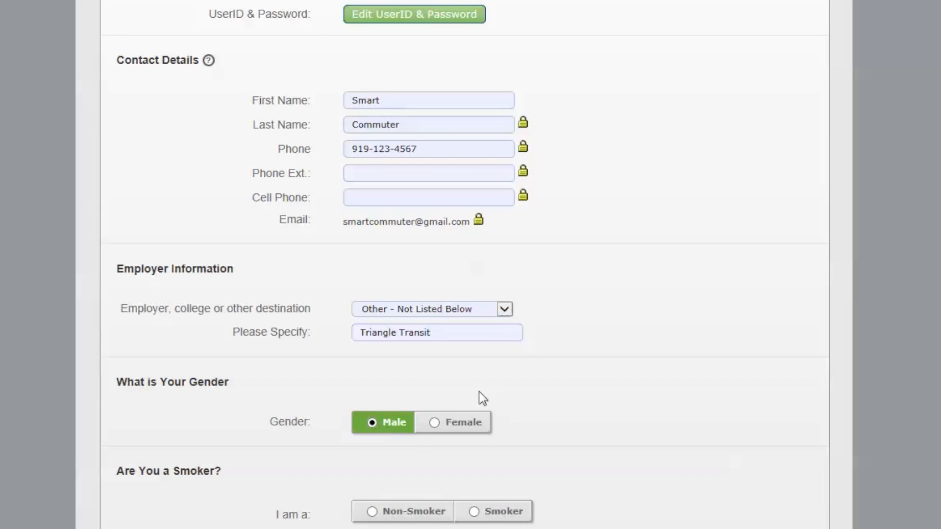
scroll(down, 3)
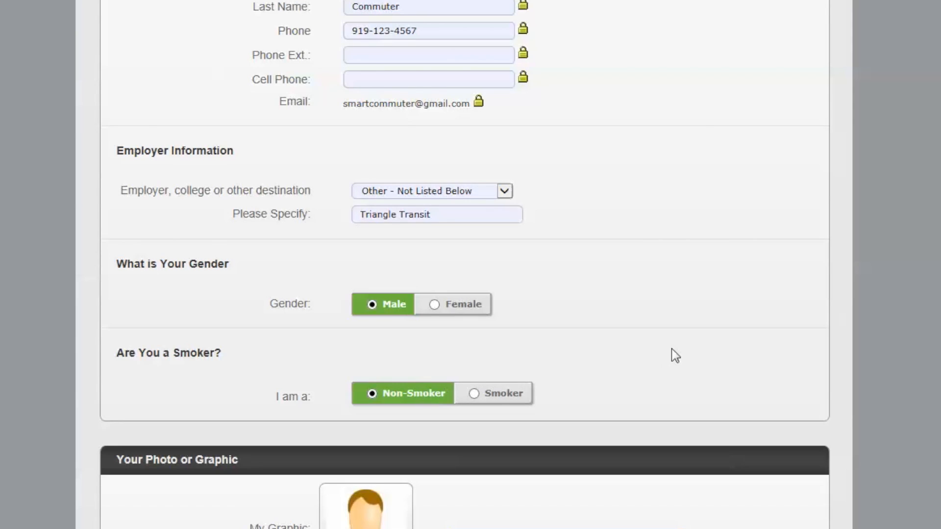
scroll(down, 3)
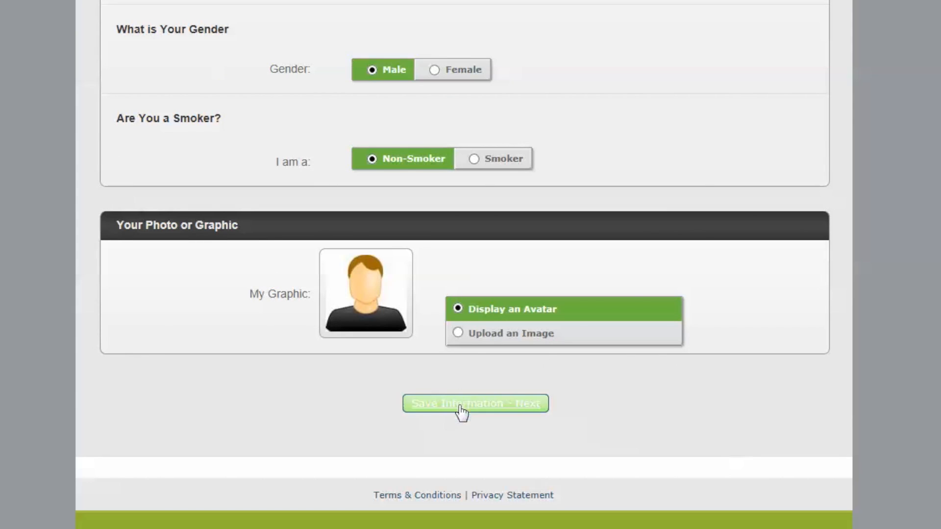
click(474, 402)
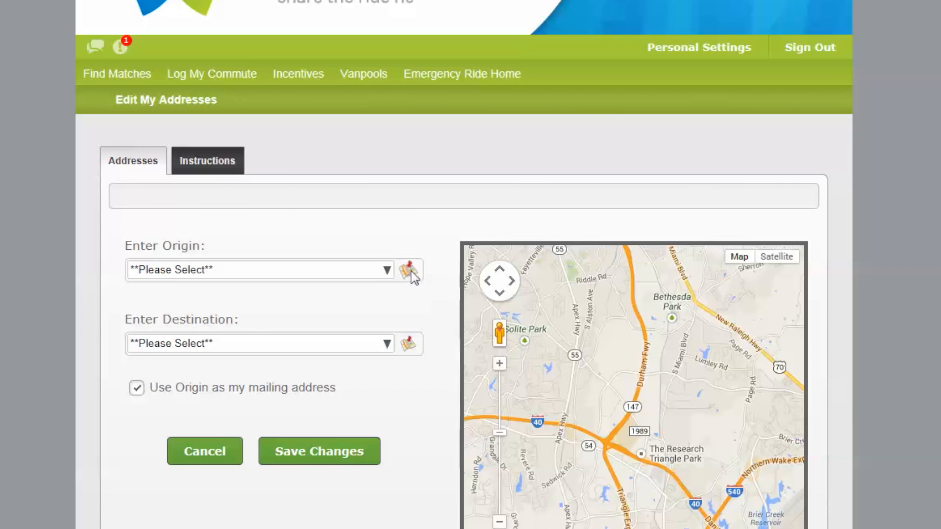
- Save origin 201 South Blount Street, Raleigh and destination Triangle Transit (4600) in Durham
click(409, 270)
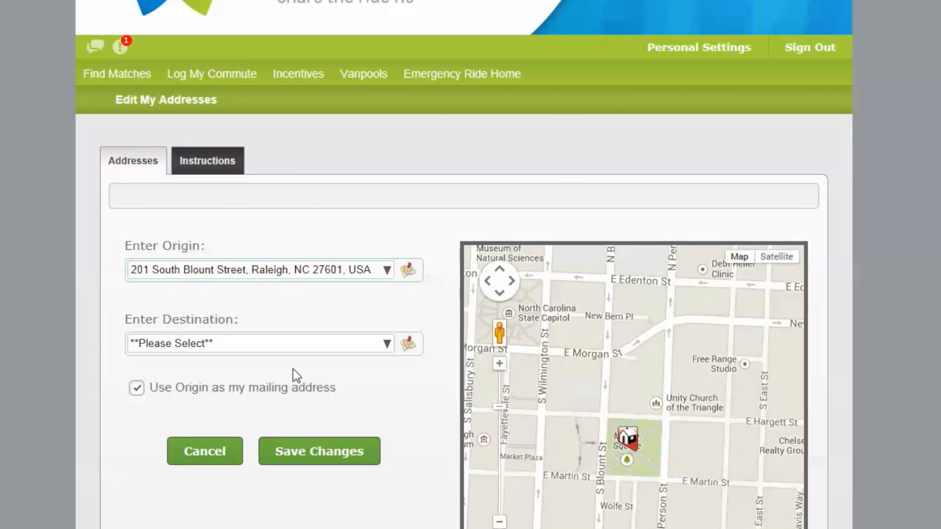
text(4600 Emperor Blvd., Ste. 100, Durham, NC)
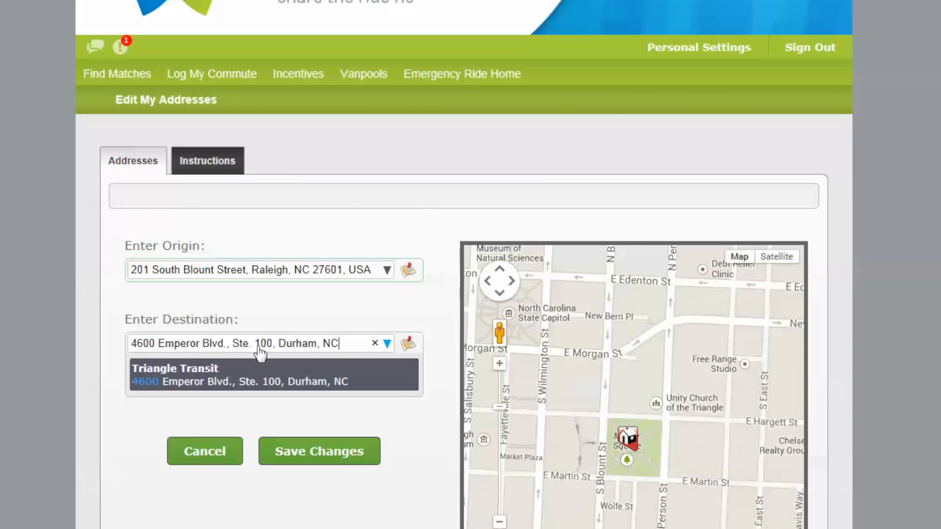
click(273, 375)
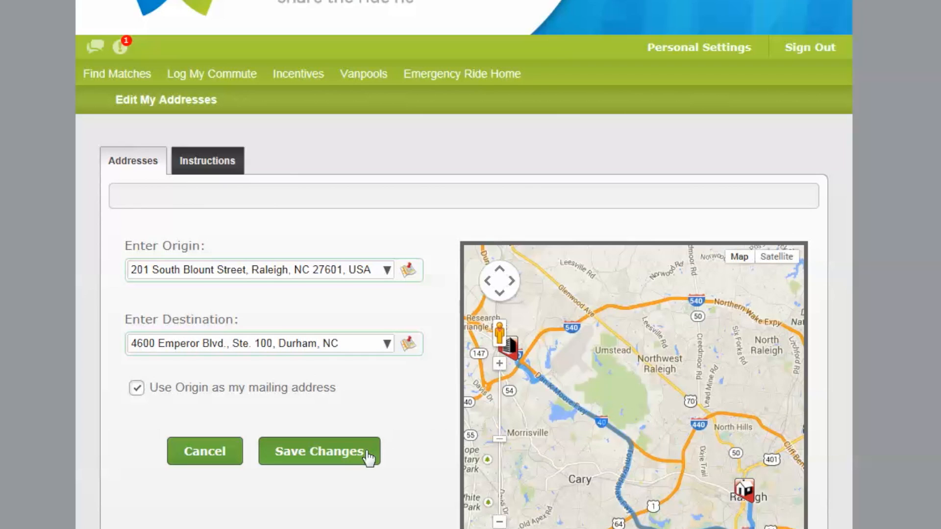
click(318, 451)
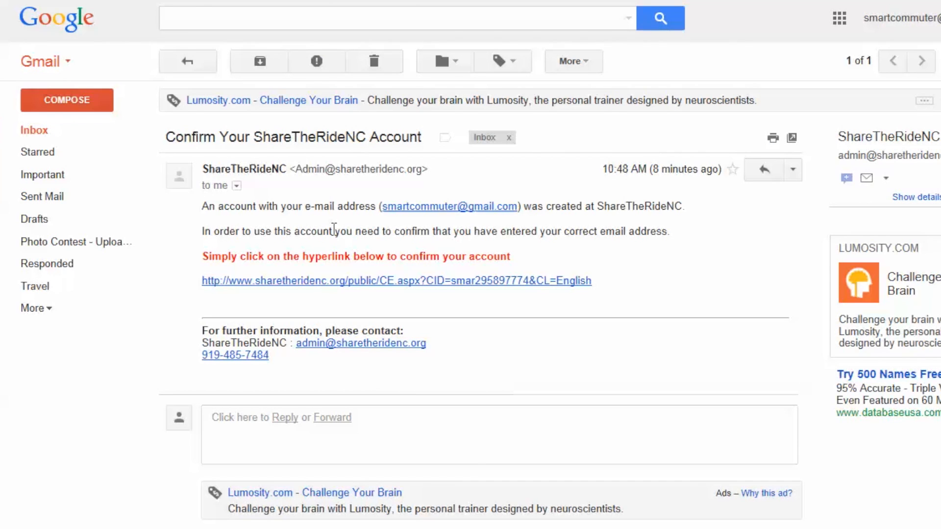
mouse_move(557, 285)
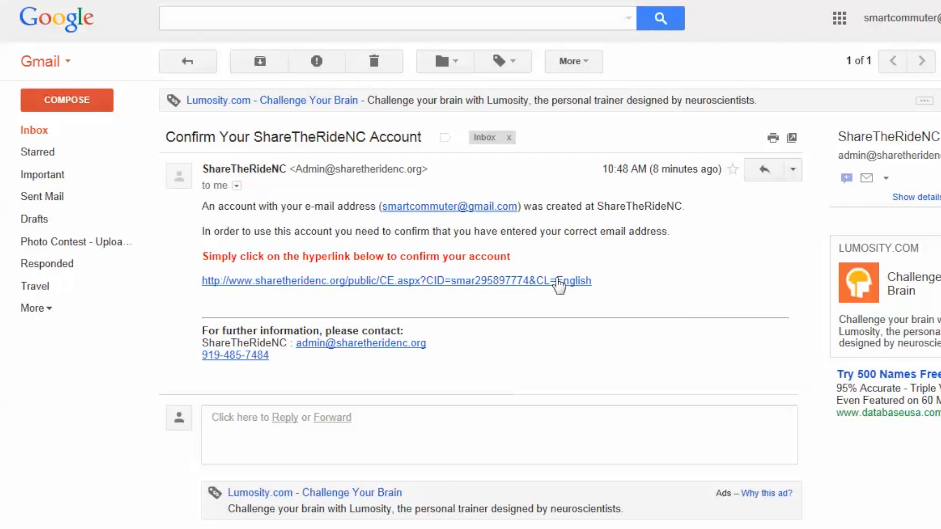
- Follow the confirmation link in the Confirm Your ShareTheRideNC Account email
click(395, 280)
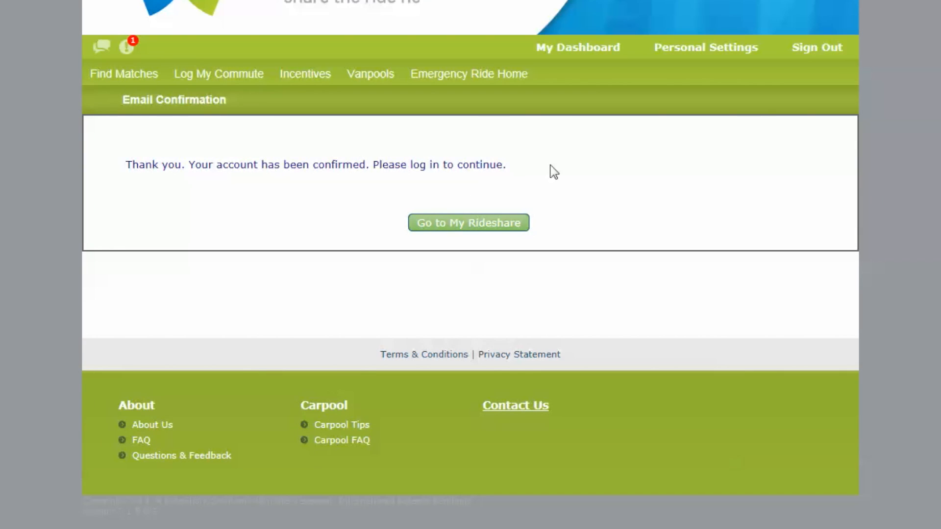
- Log in to the dashboard, dismiss Registration Complete and show the Find Matches choices
click(468, 222)
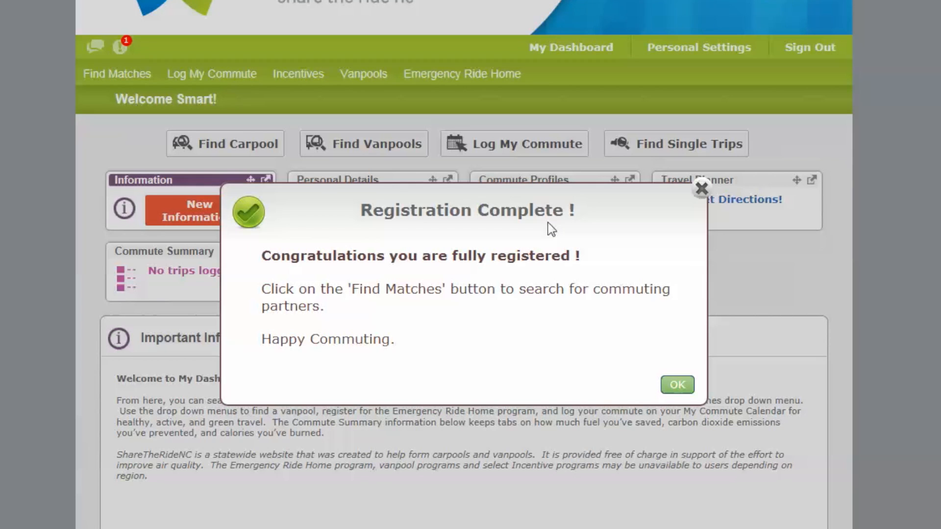
mouse_move(728, 324)
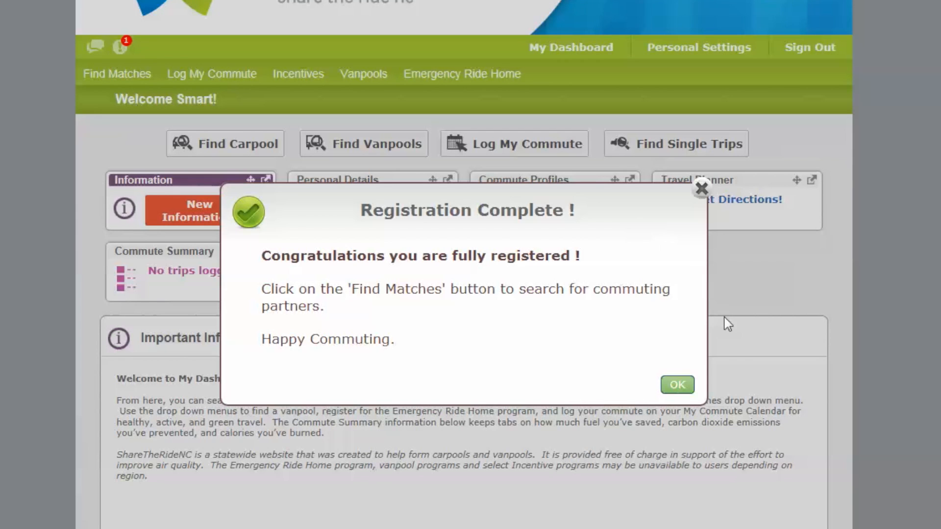
click(676, 384)
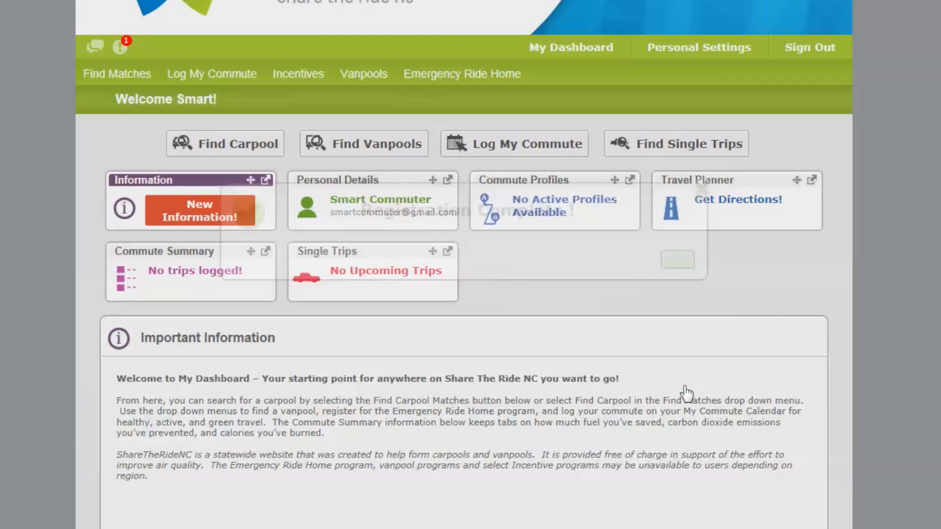
click(117, 74)
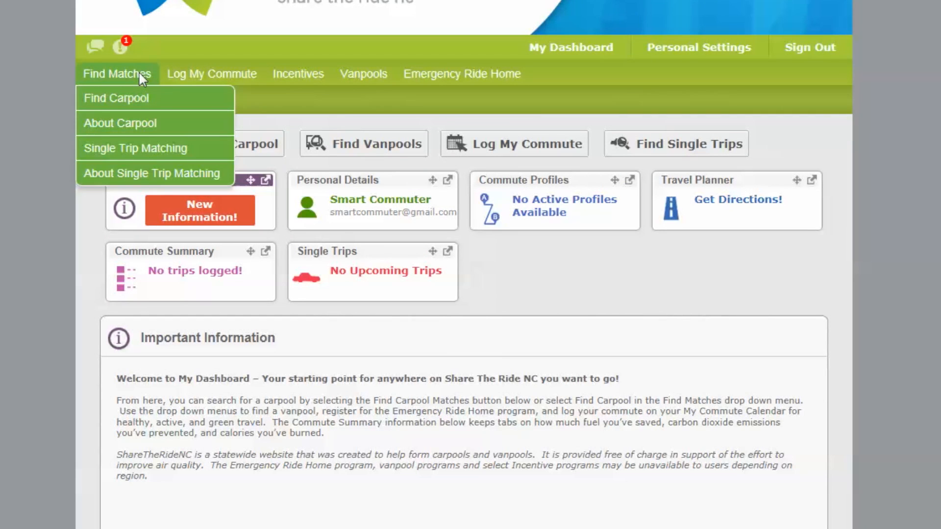
mouse_move(168, 105)
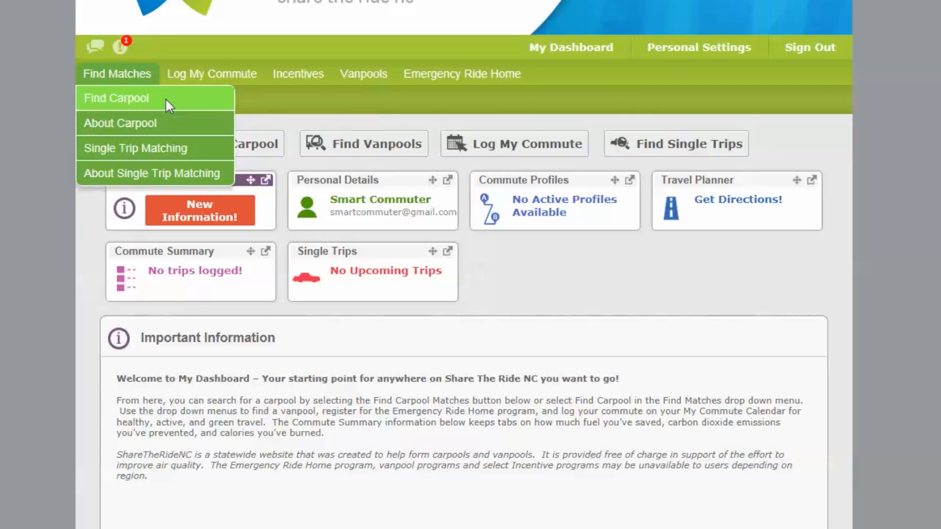
- Choose Find Carpool and go create the required commuting profile
click(116, 98)
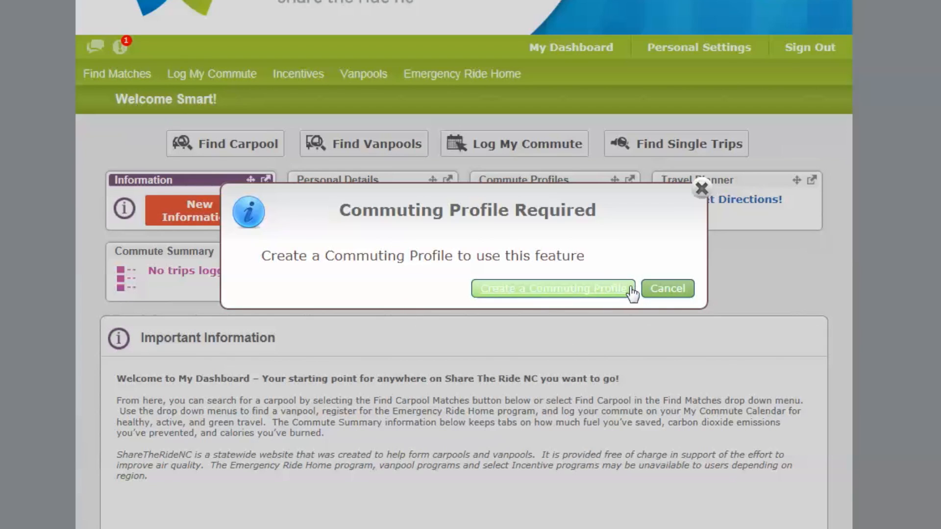
click(553, 288)
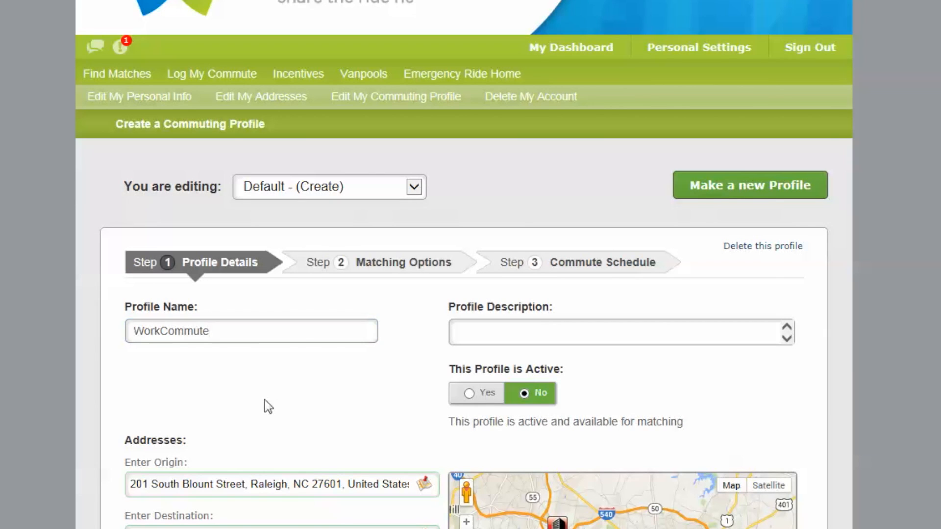
- Set the WorkCommute profile to Active: Yes and save to reach Matching Options
click(477, 393)
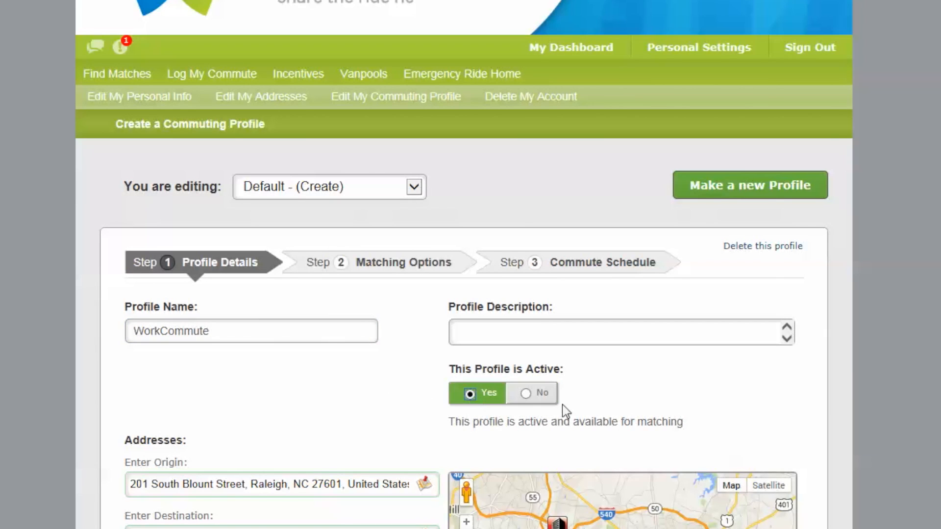
scroll(down, 3)
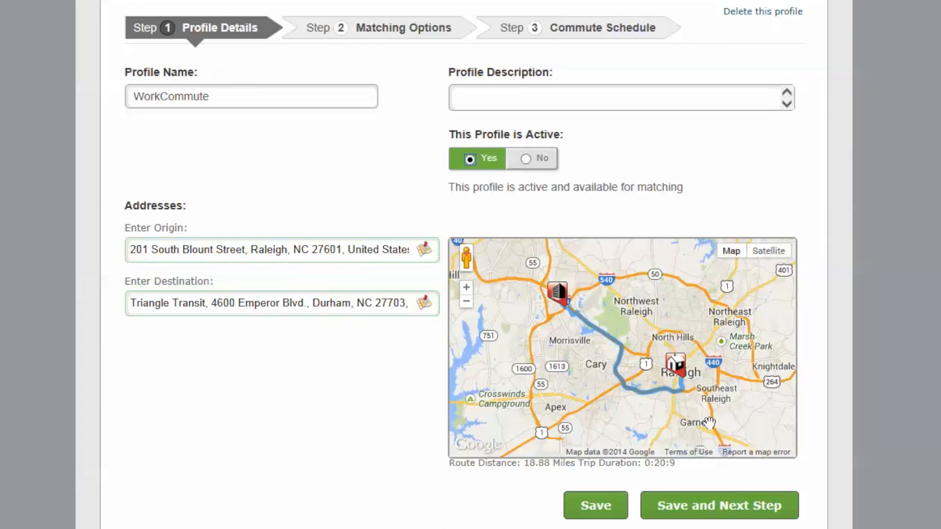
mouse_move(718, 504)
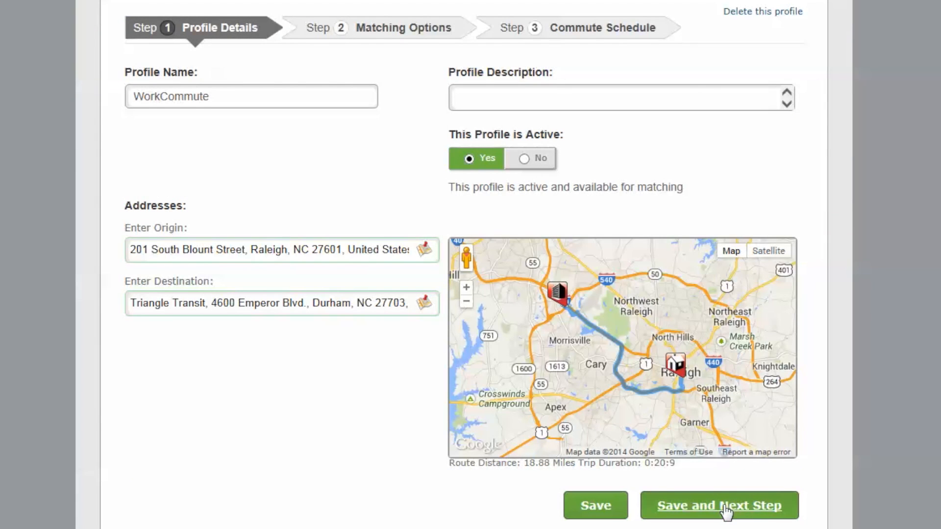
click(719, 506)
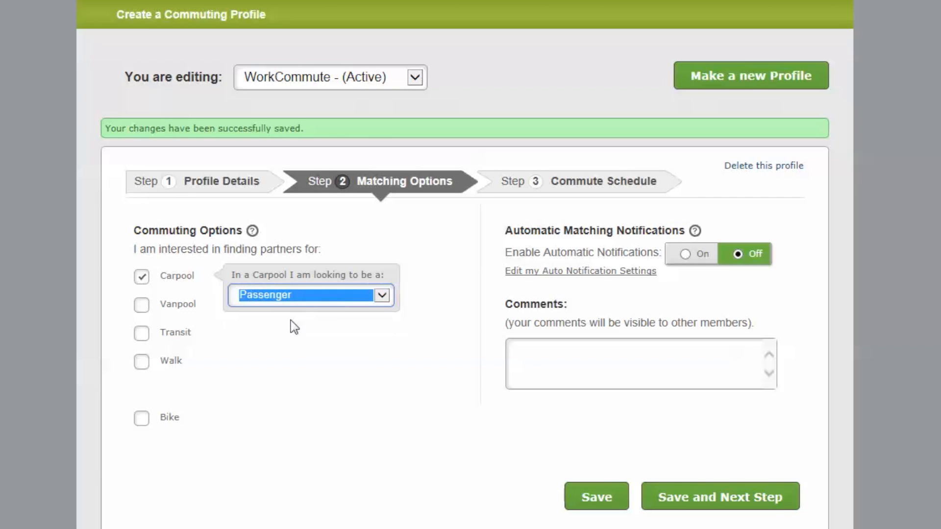
- Add Vanpool, turn automatic match notifications On and save the matching options
click(141, 305)
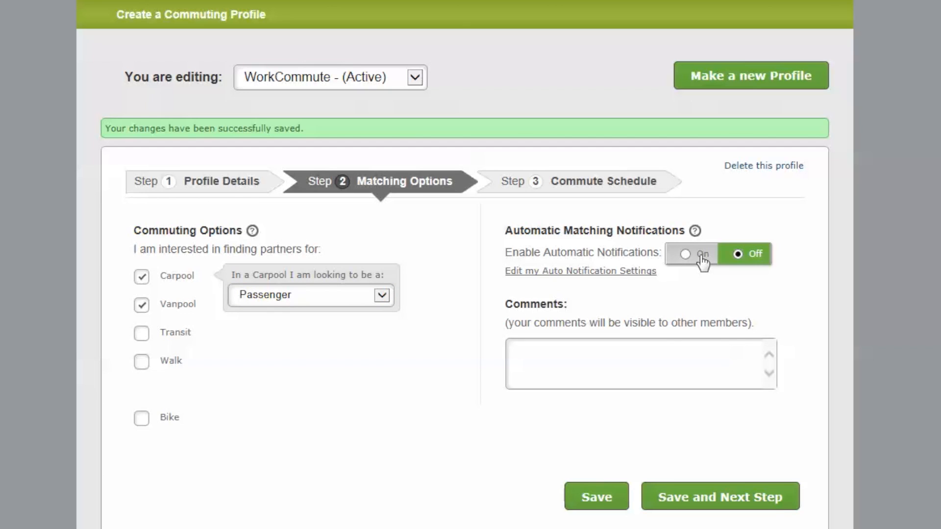
click(691, 253)
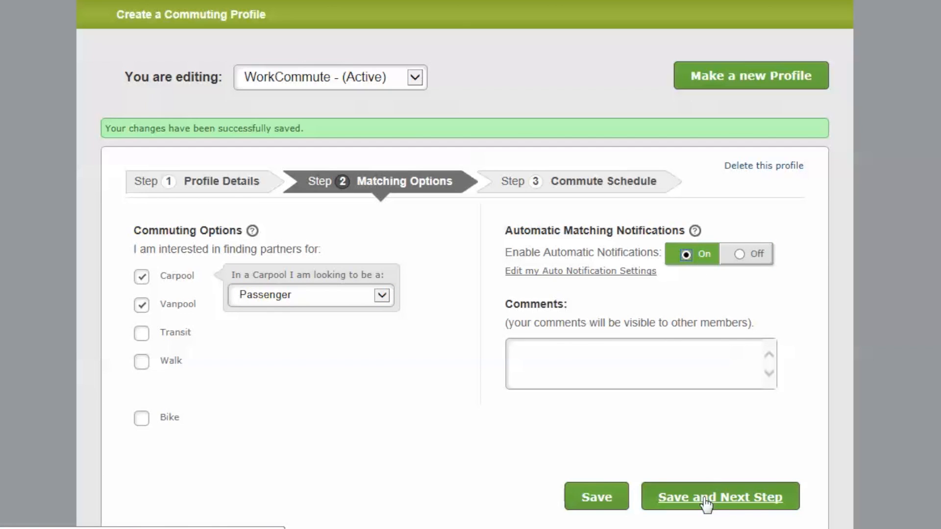
click(720, 496)
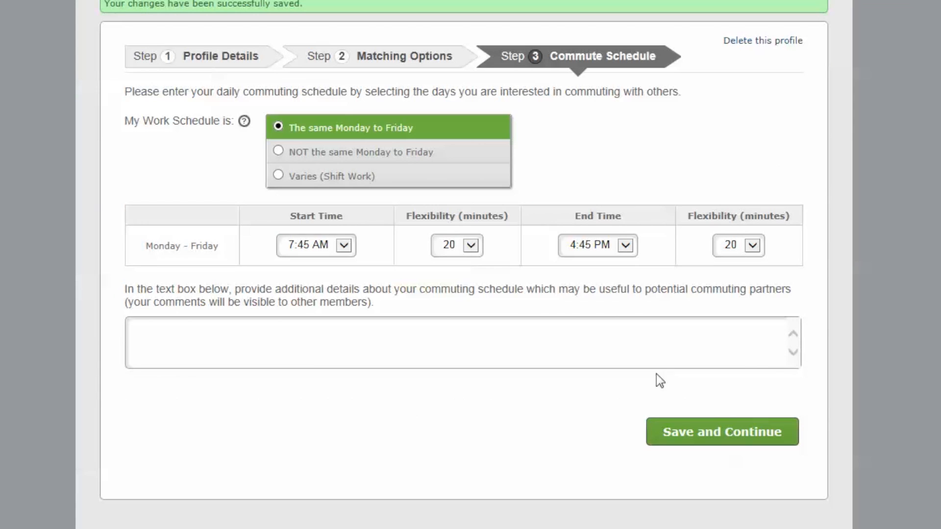
- Set weekday schedule 7:30 AM–4:30 PM with comment 'I'm willing to share the cost of gas and expenses.' and save
click(343, 245)
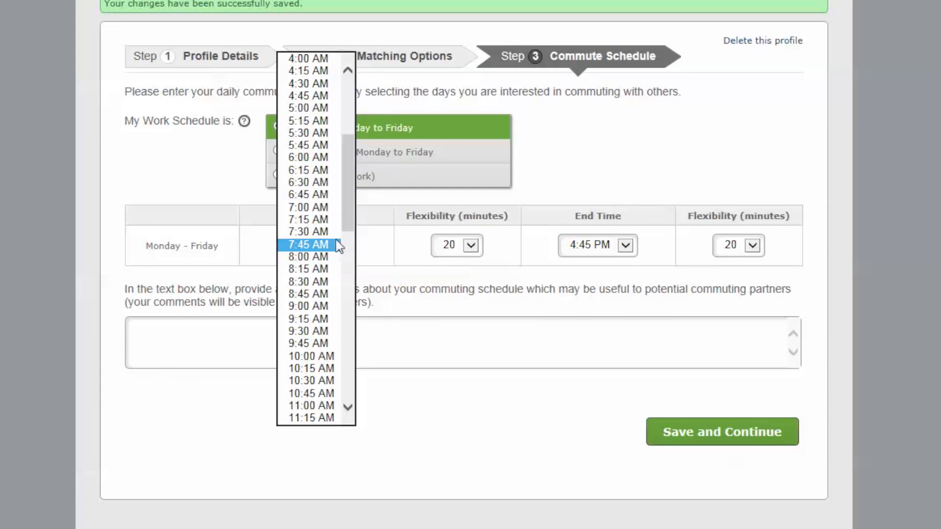
click(306, 231)
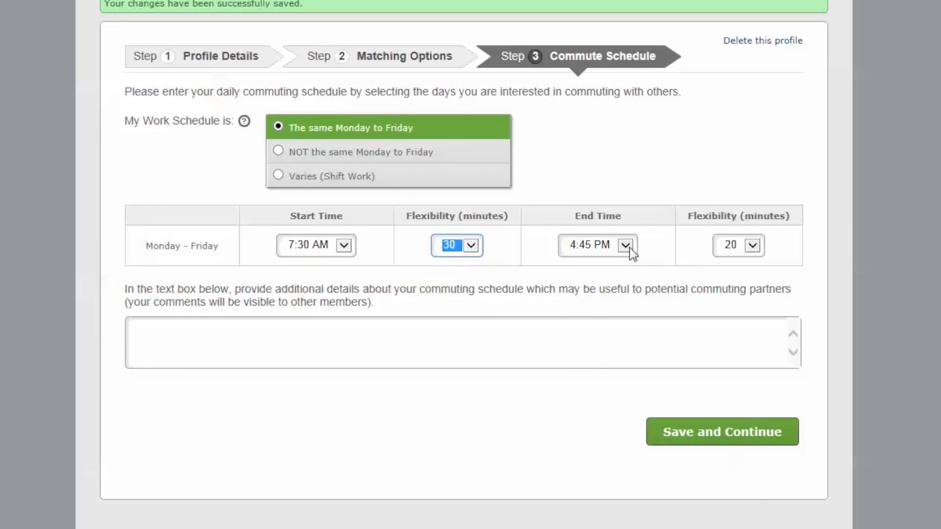
click(626, 245)
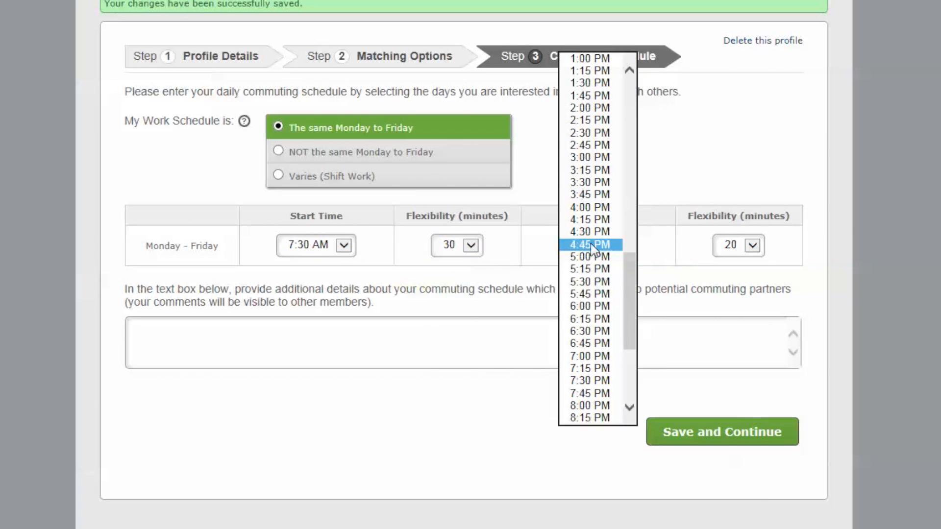
click(589, 231)
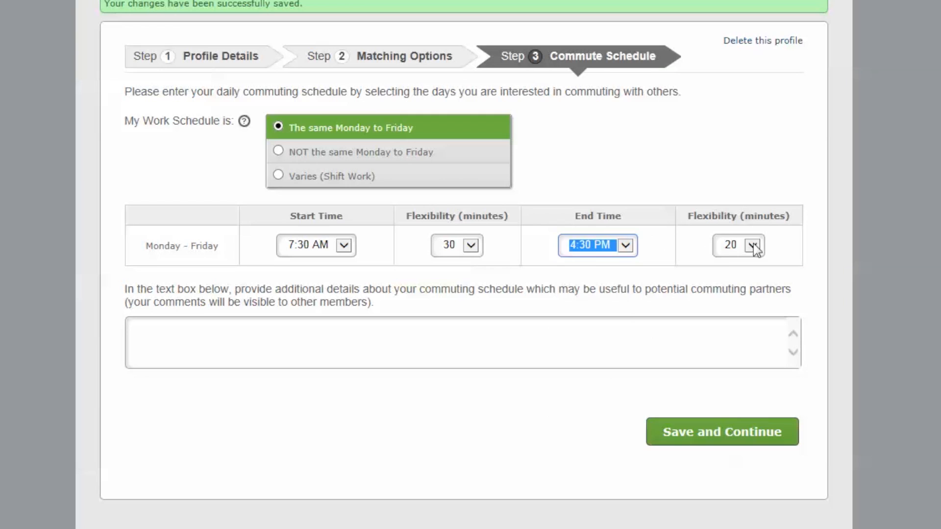
text(I'm willing to share the cost of gas and expenses.)
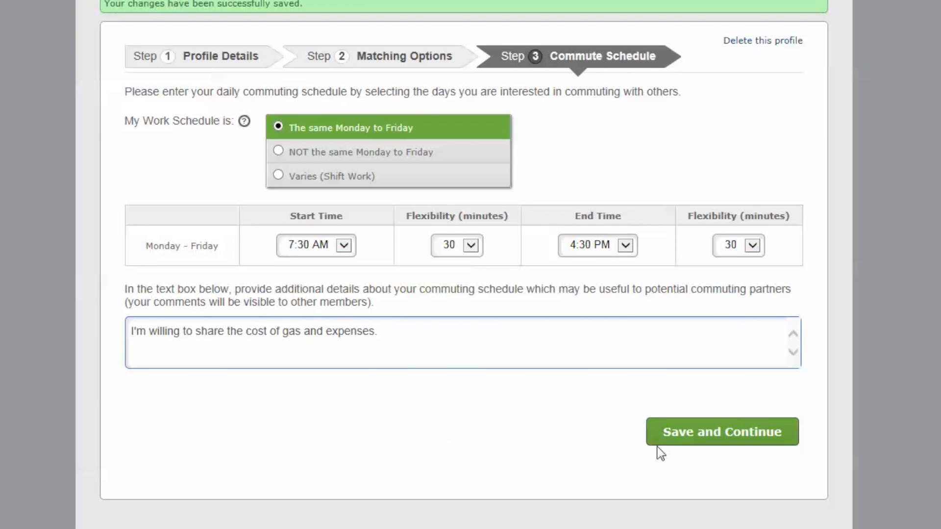
click(722, 431)
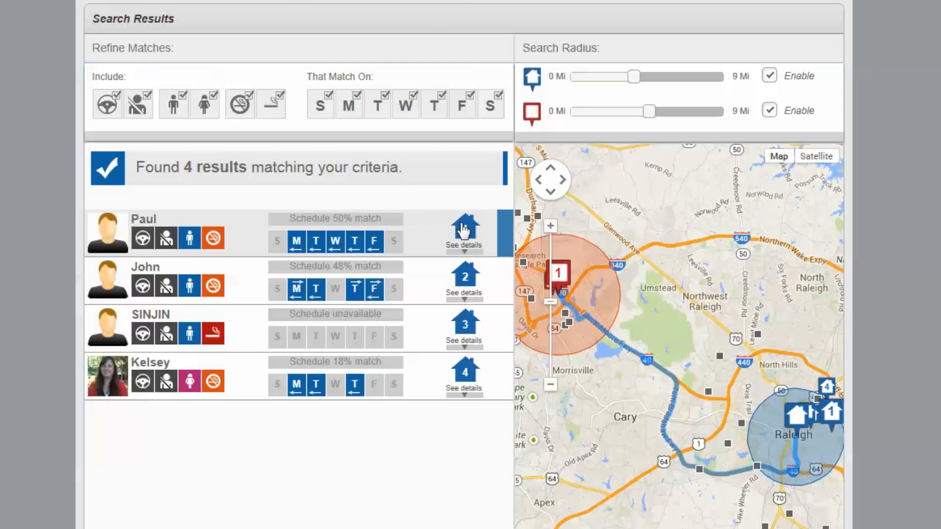
- Expand the first match Paul's details and start a Request Carpool message to him
click(463, 244)
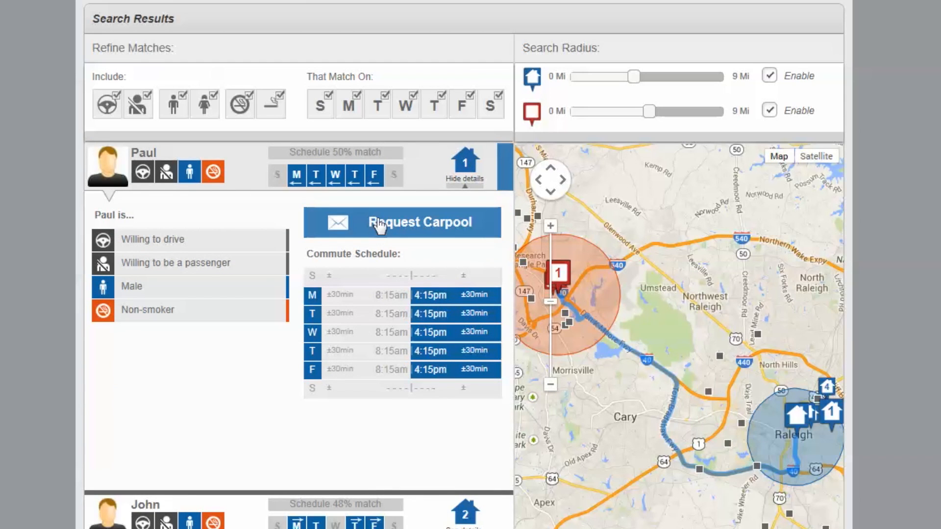
click(401, 222)
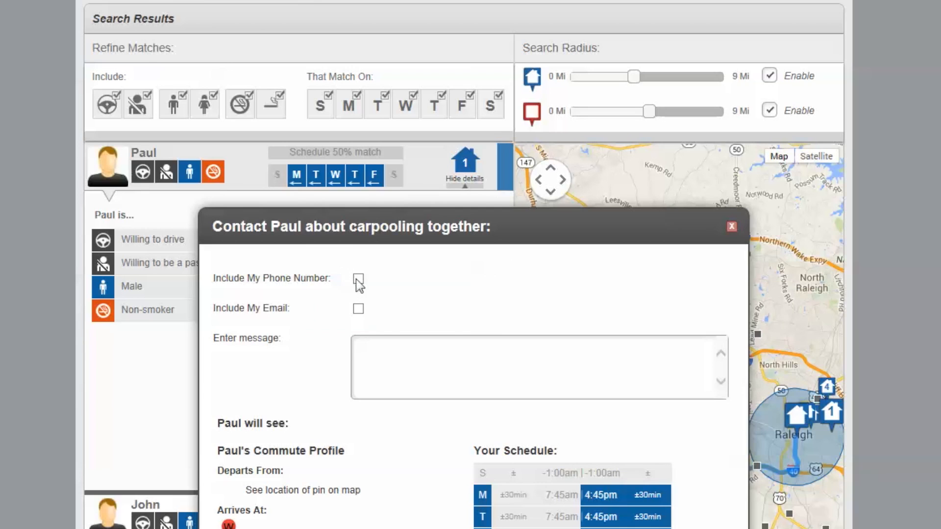
- Include phone number and email, and write a message citing the strnc.org match and asking to carpool
click(358, 282)
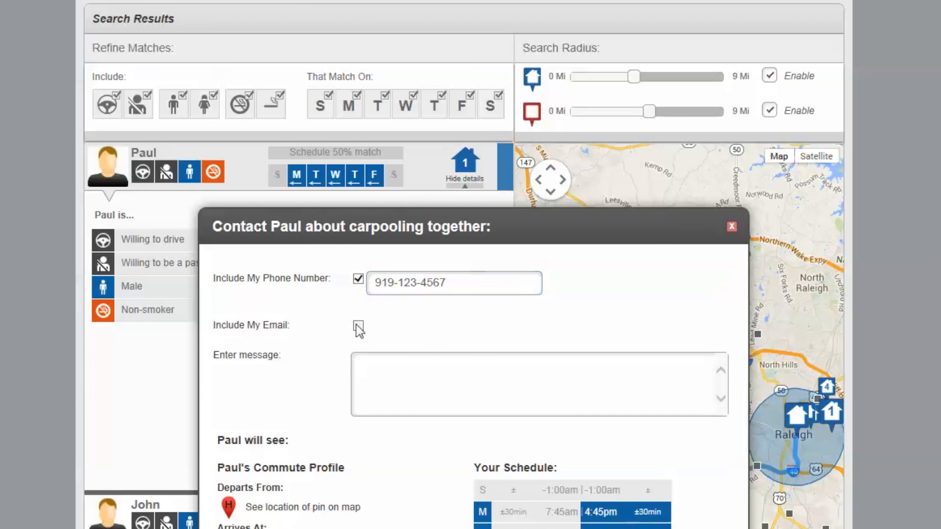
click(357, 326)
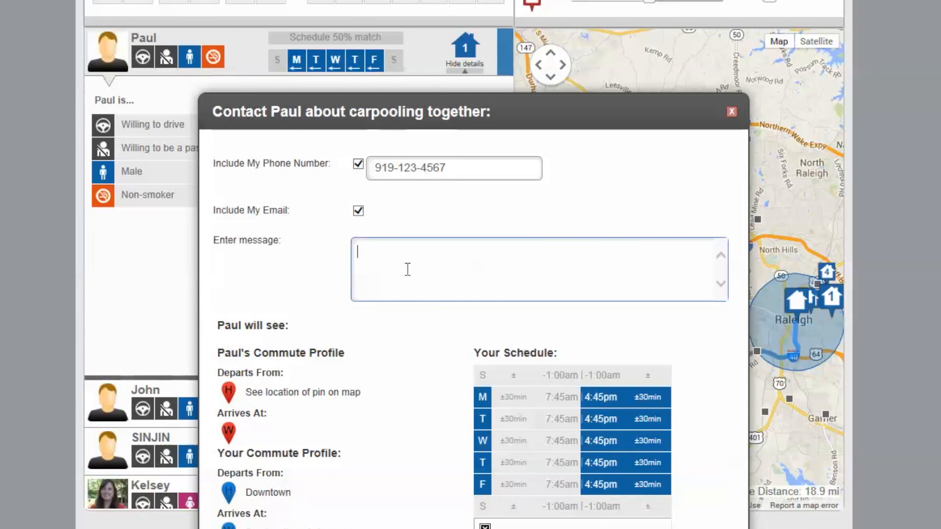
text(I found you through the www.strnc.org website.  It looks like we're a good match.  Would you be interested in carpooling?)
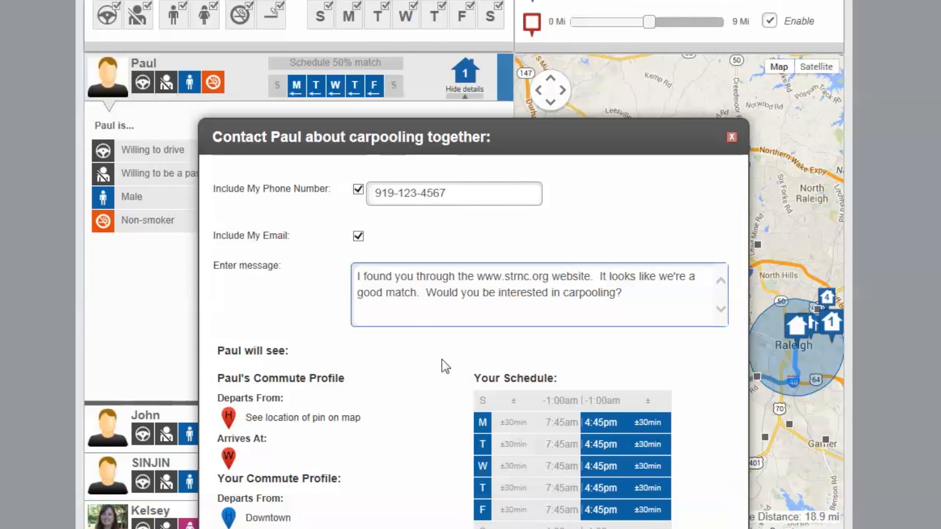
scroll(down, 3)
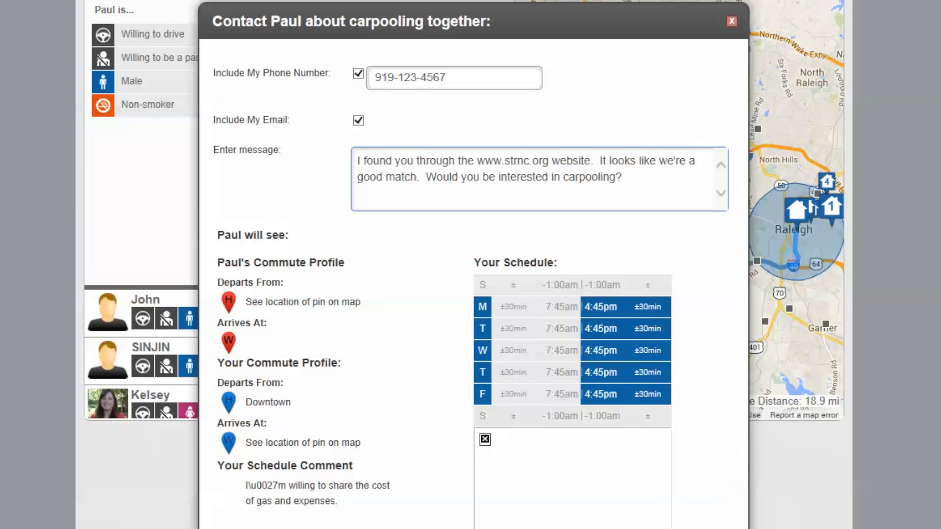